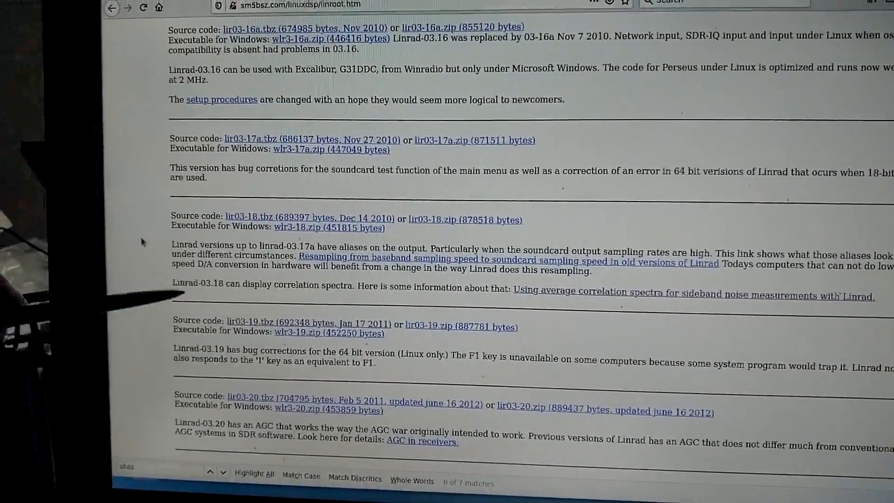
scroll("down", 3)
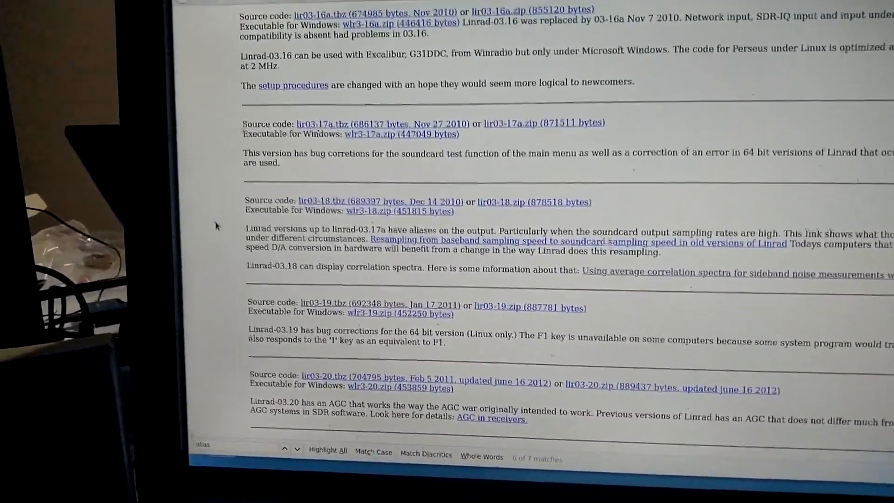
scroll("down", 3)
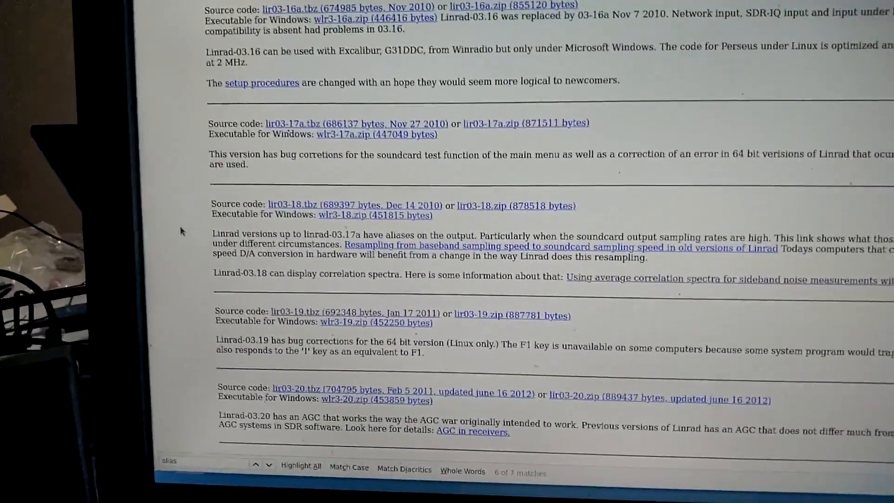